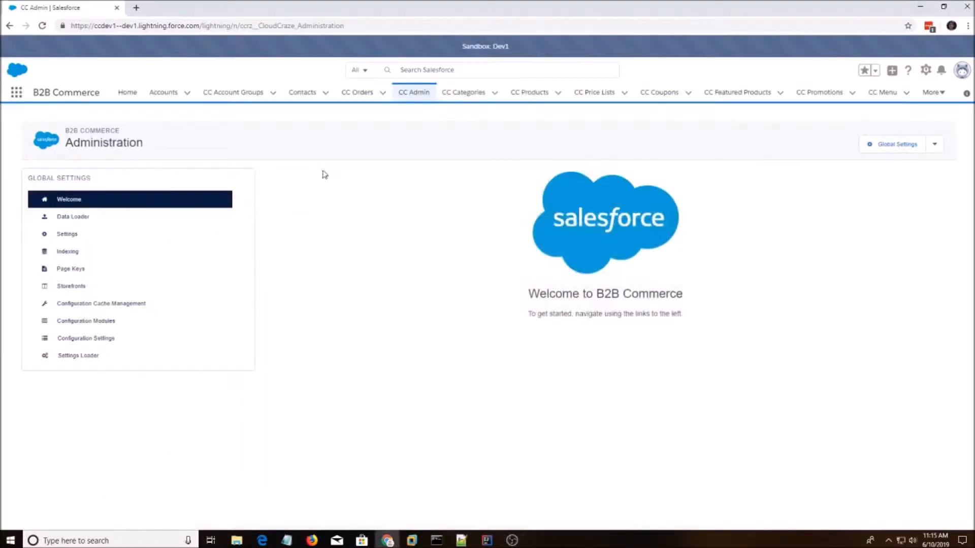
pyautogui.moveTo(413, 92)
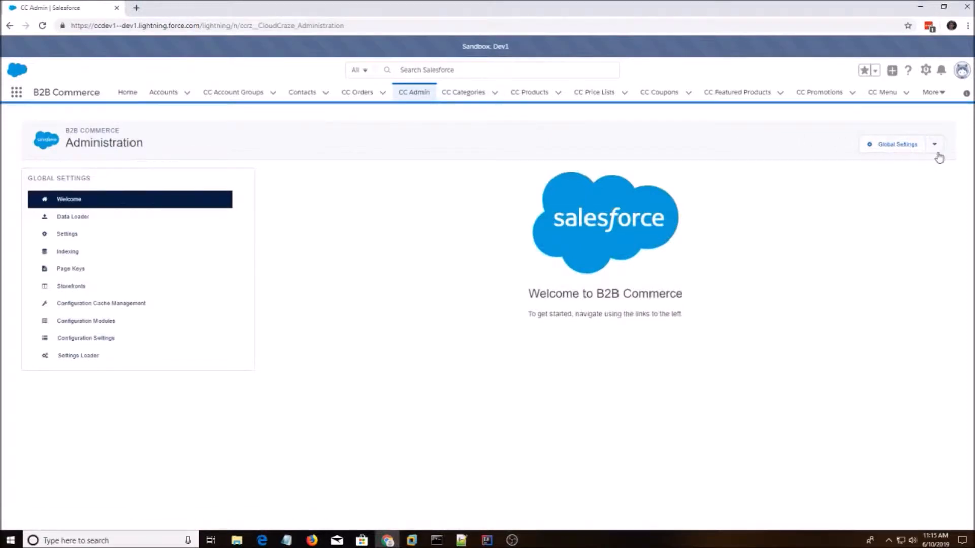
# Choose Store4 from the storefront list to show its general settings.
pyautogui.click(934, 143)
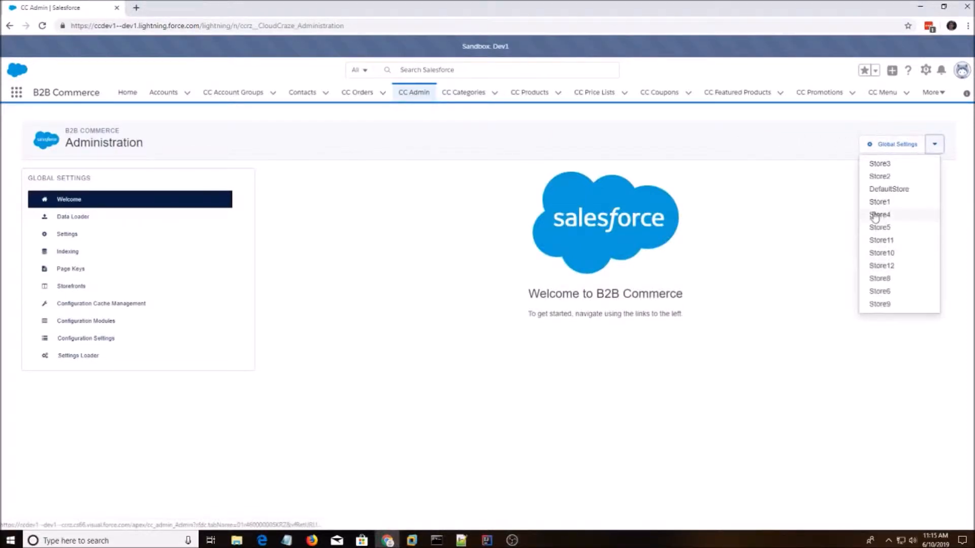
pyautogui.click(880, 214)
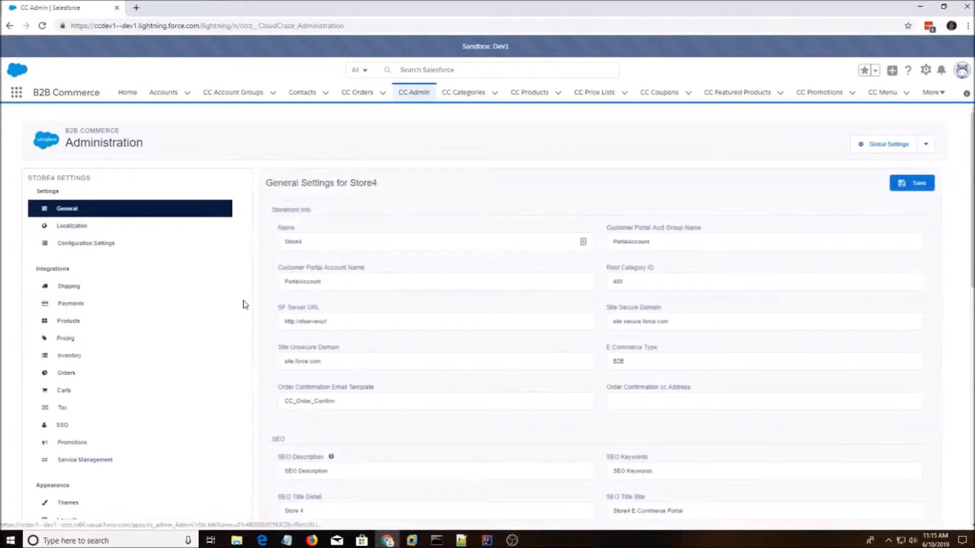
# View Store_4_Theme from Store4's Themes list and download its static resource file.
pyautogui.scroll(-3)
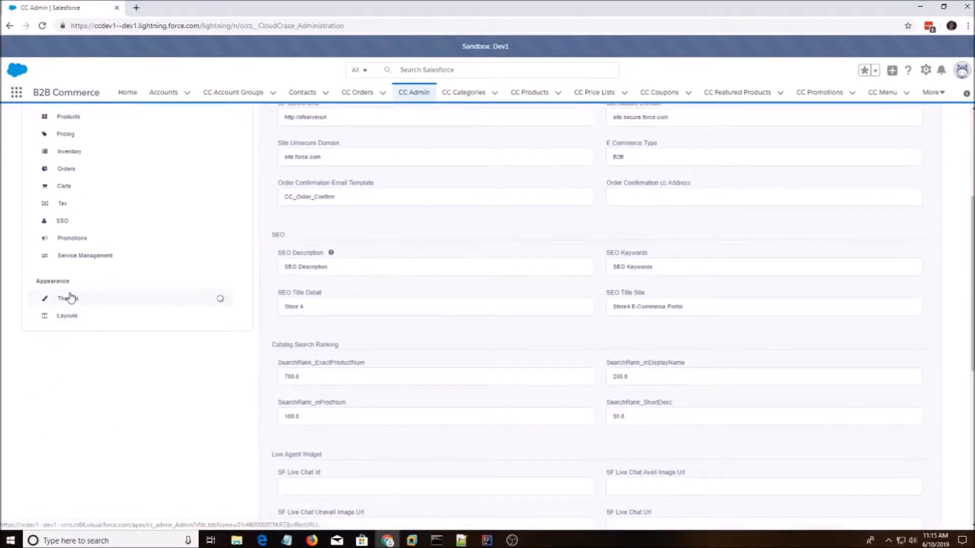
pyautogui.click(67, 298)
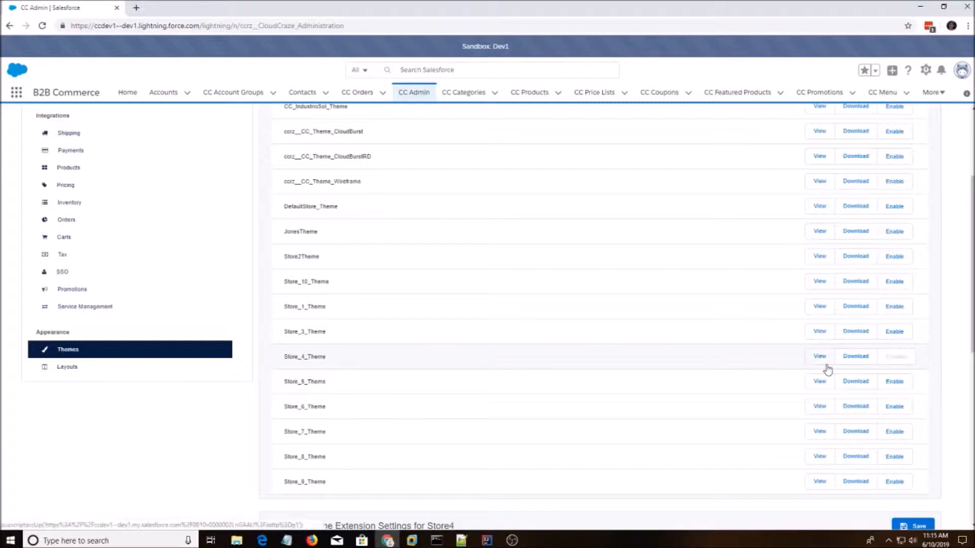
pyautogui.click(819, 356)
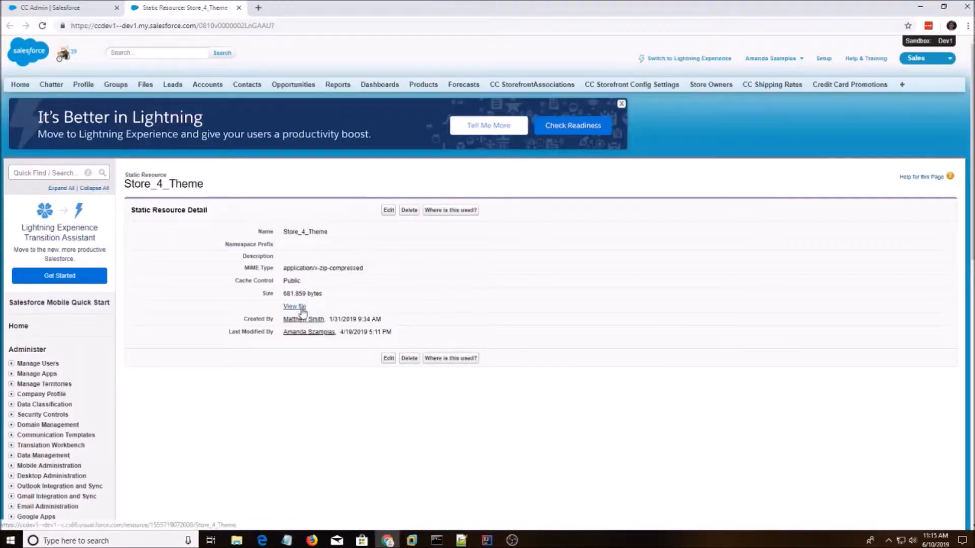
pyautogui.click(294, 306)
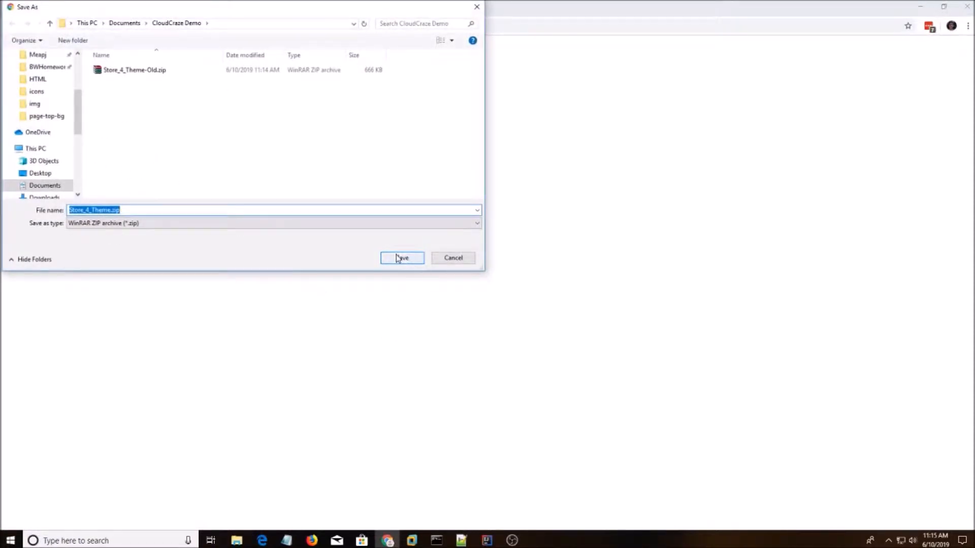
# Save Store_4_Theme.zip to CloudCraze Demo, extract it here, and select styles.css inside css3.
pyautogui.click(402, 257)
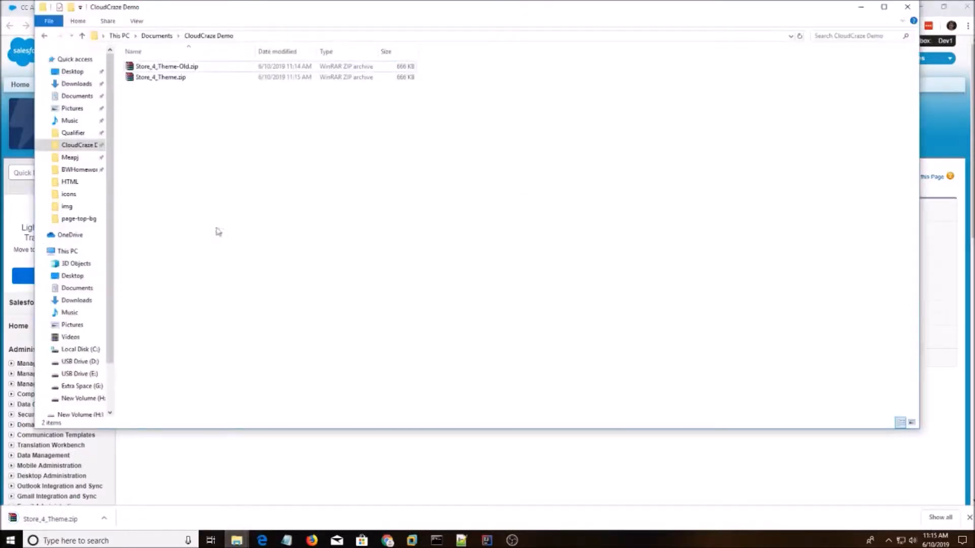
pyautogui.rightClick(160, 77)
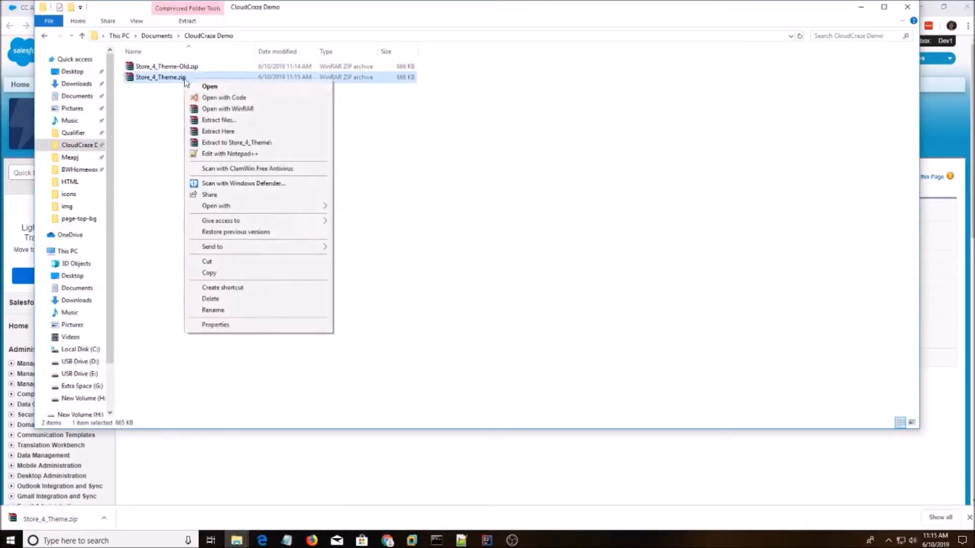
pyautogui.click(248, 131)
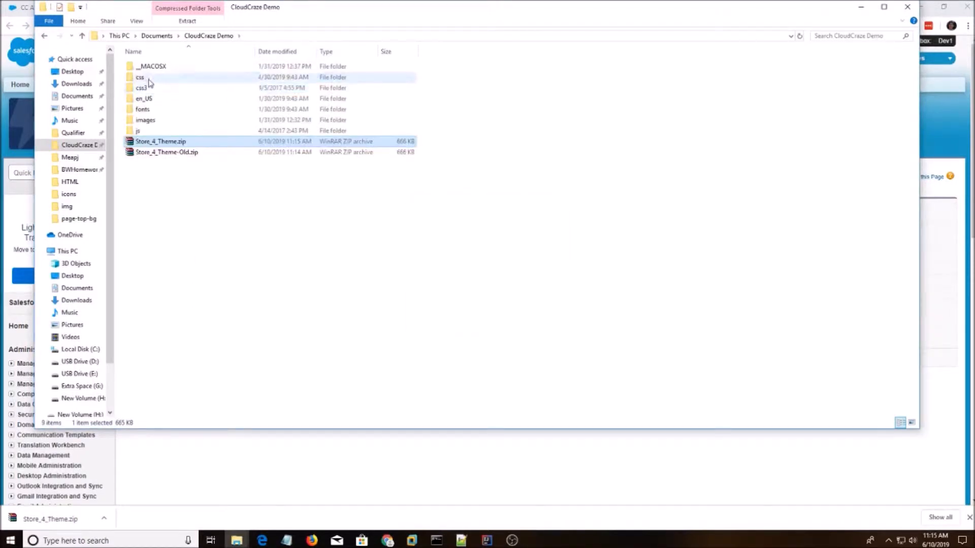
pyautogui.moveTo(167, 93)
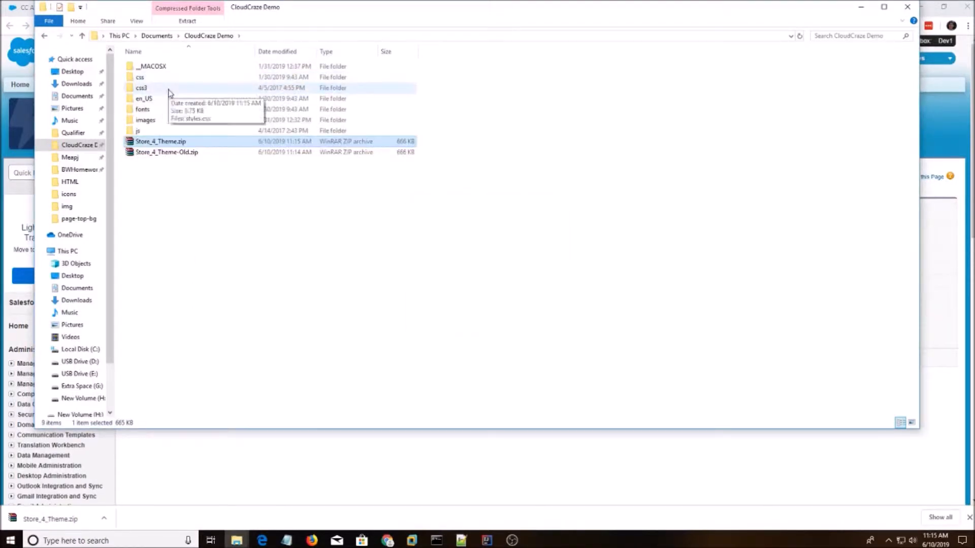
pyautogui.doubleClick(142, 87)
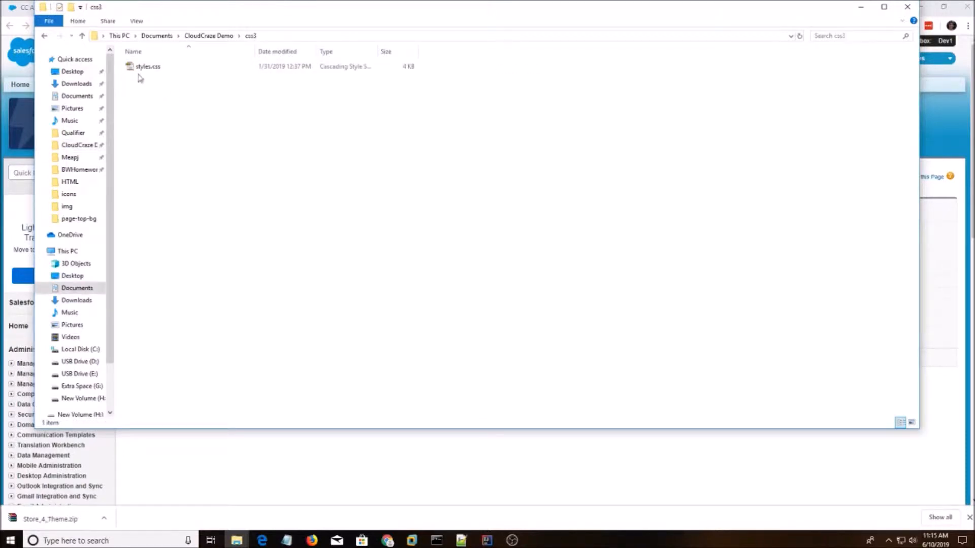
pyautogui.click(147, 67)
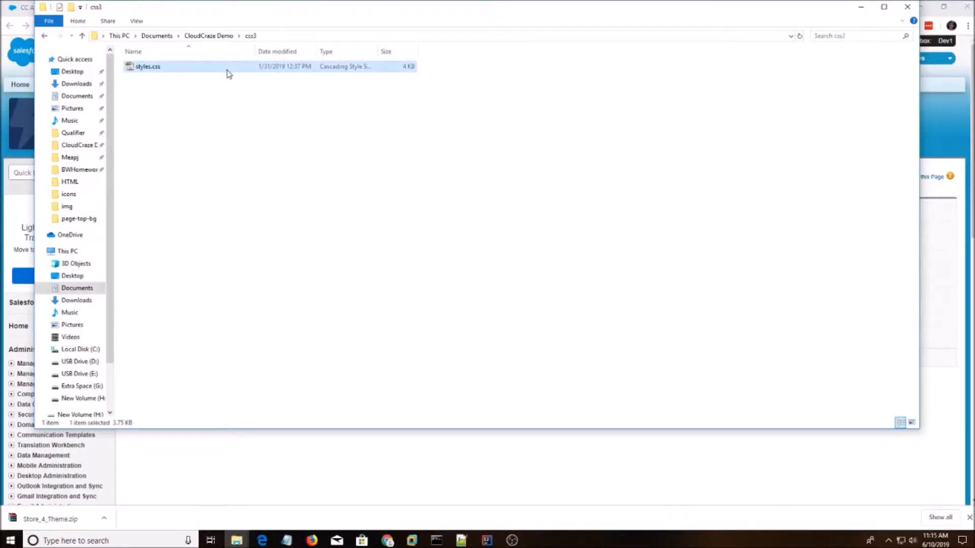
# Edit styles.css in Notepad++, adding 'back' to the CloudCraze CSS overrides.
pyautogui.doubleClick(147, 67)
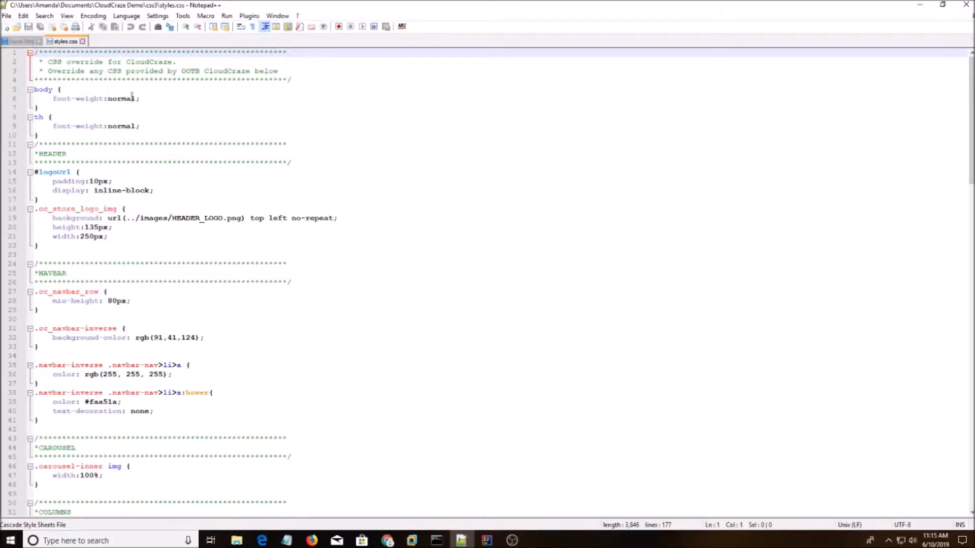
pyautogui.write('back')
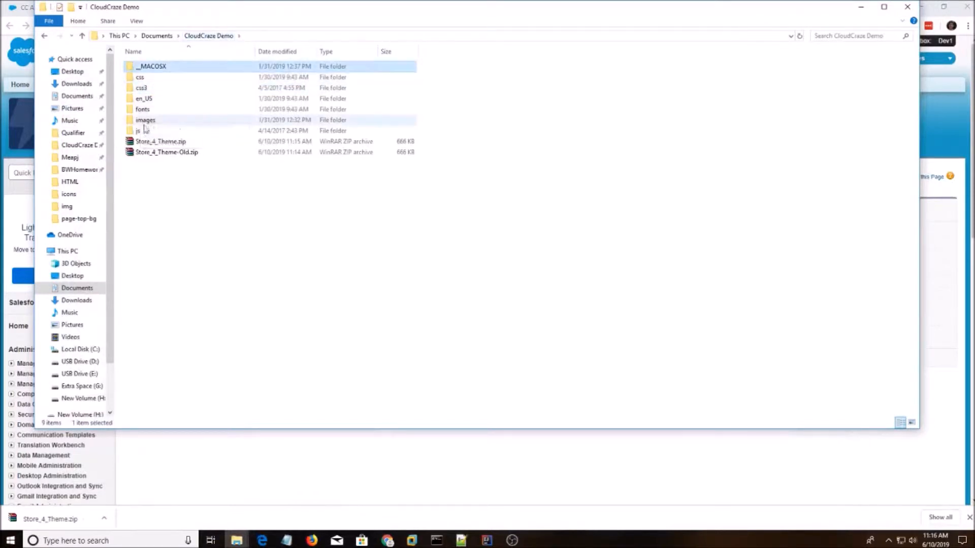
# Select the extracted theme folders and compress them into Store_4_new.zip.
pyautogui.rightClick(144, 131)
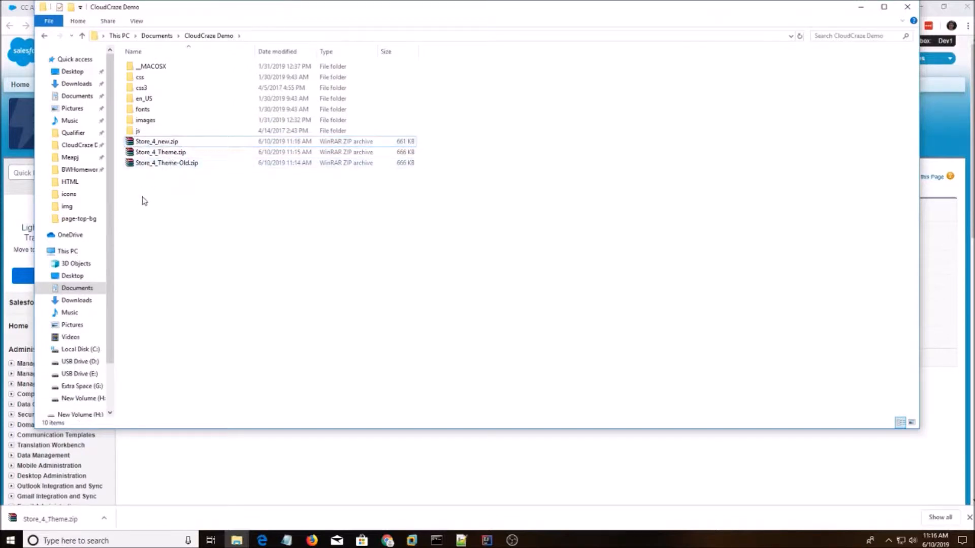
pyautogui.click(137, 131)
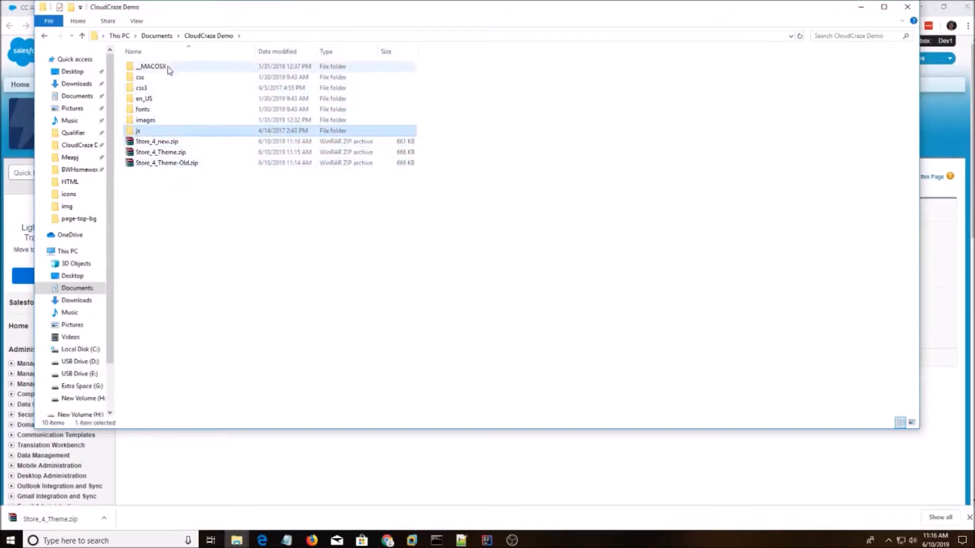
pyautogui.moveTo(232, 81)
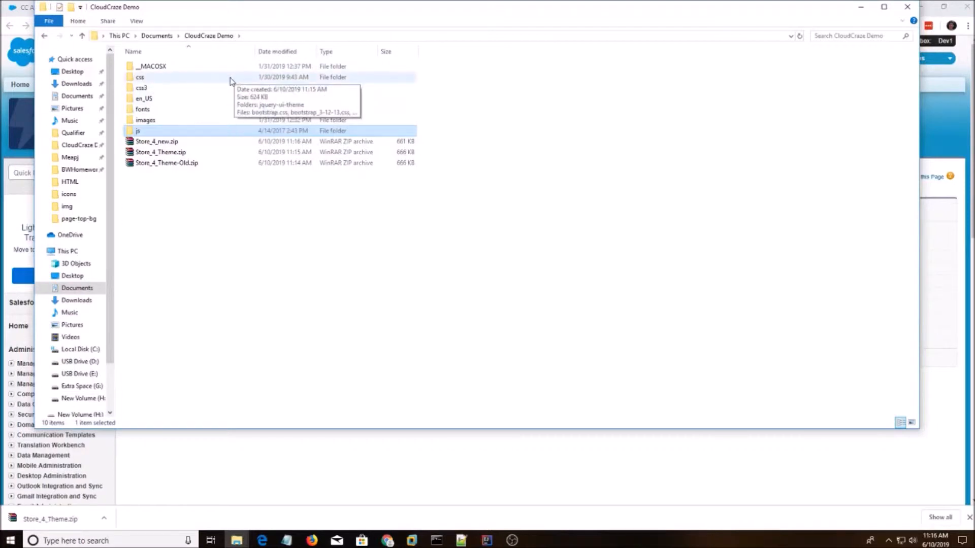
pyautogui.moveTo(156, 73)
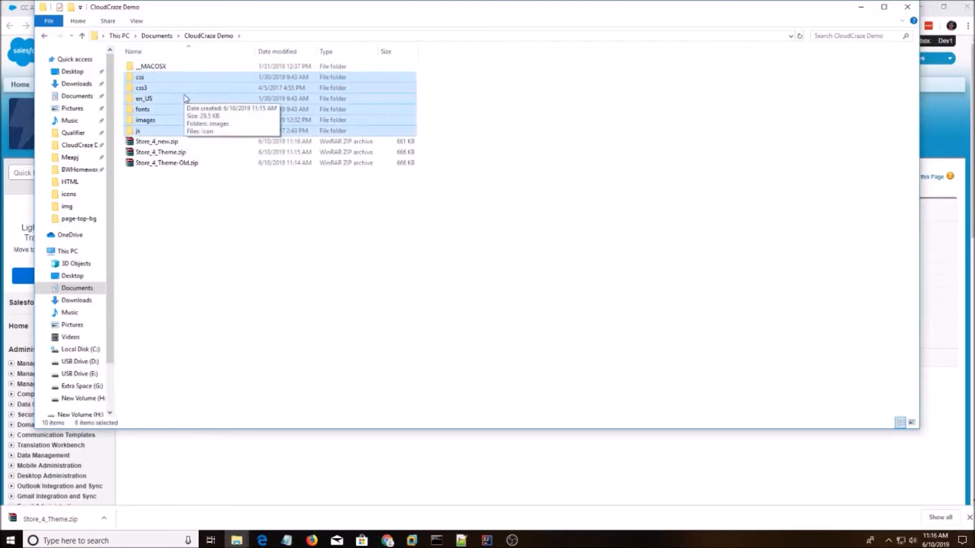
pyautogui.click(199, 144)
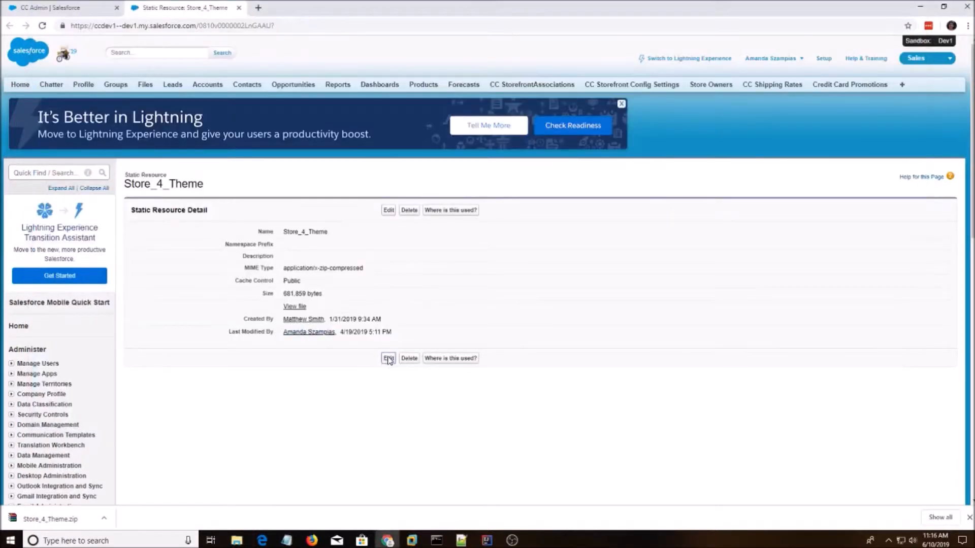
# Edit Store_4_Theme, upload Store_4_new.zip as its file, and save the resource.
pyautogui.click(387, 359)
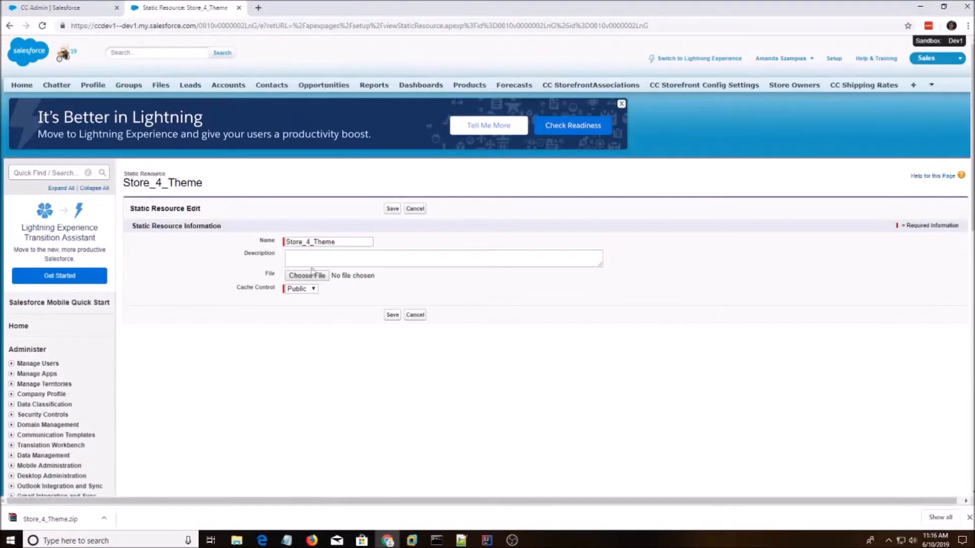
pyautogui.click(306, 275)
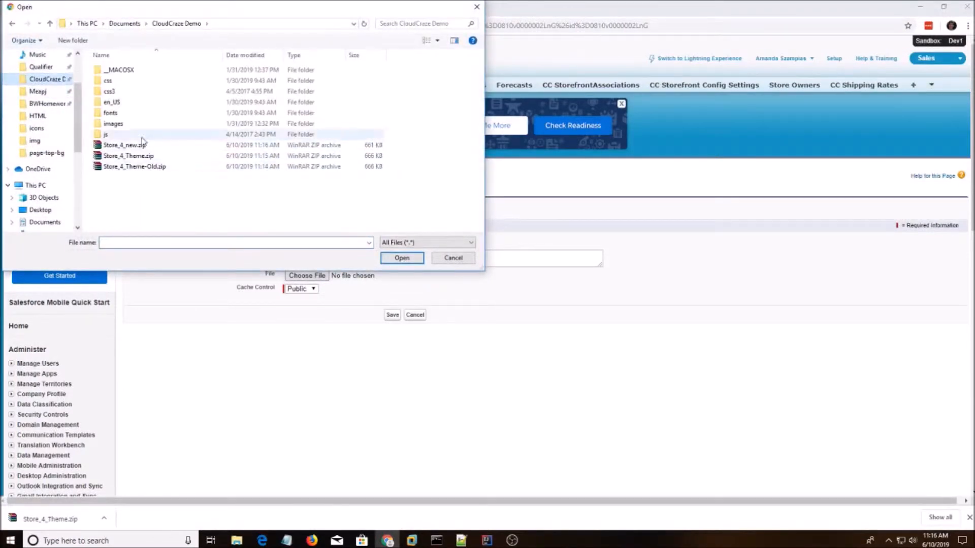
pyautogui.click(402, 257)
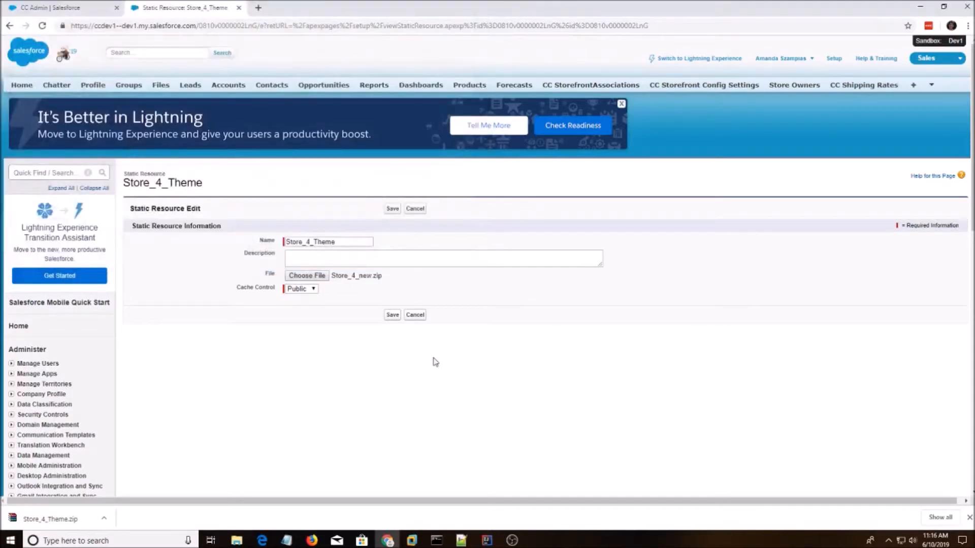
pyautogui.click(392, 315)
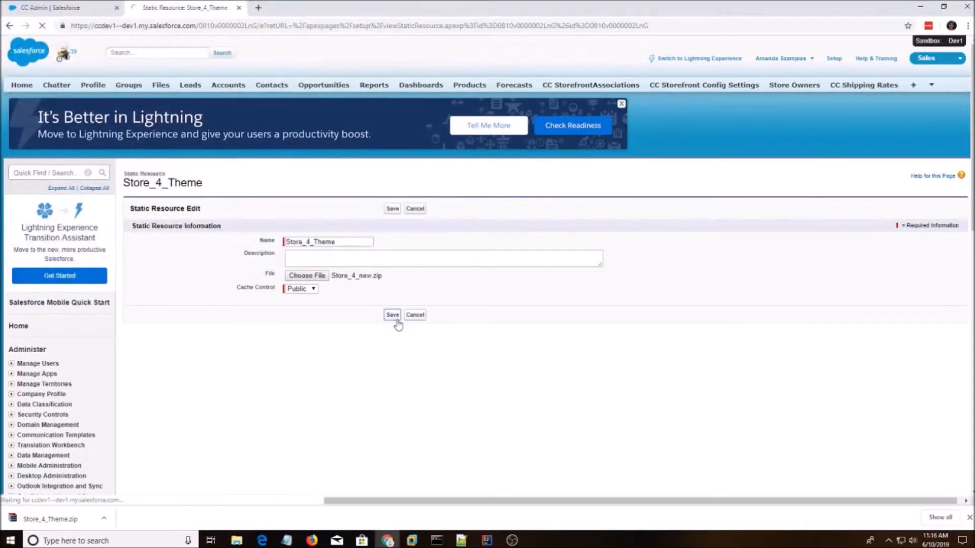
pyautogui.click(392, 315)
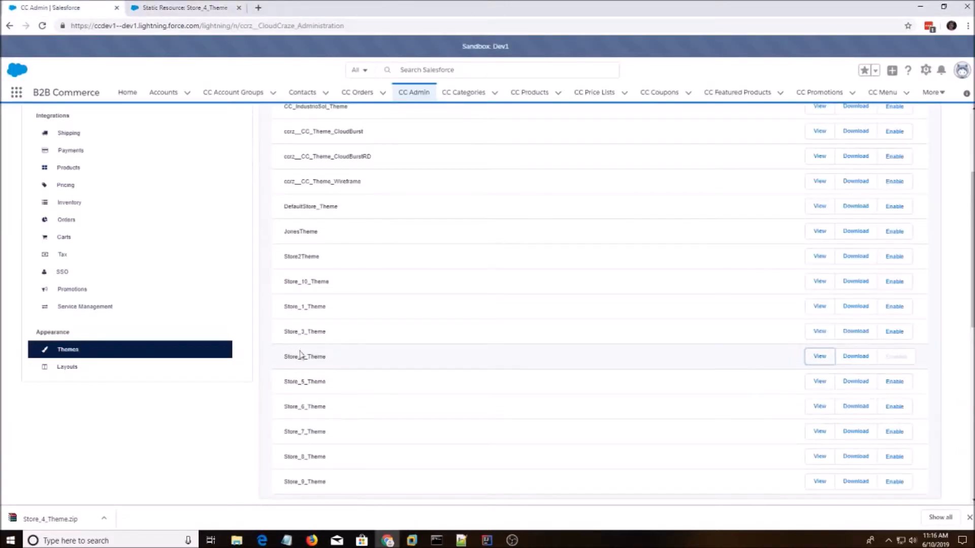
pyautogui.moveTo(348, 358)
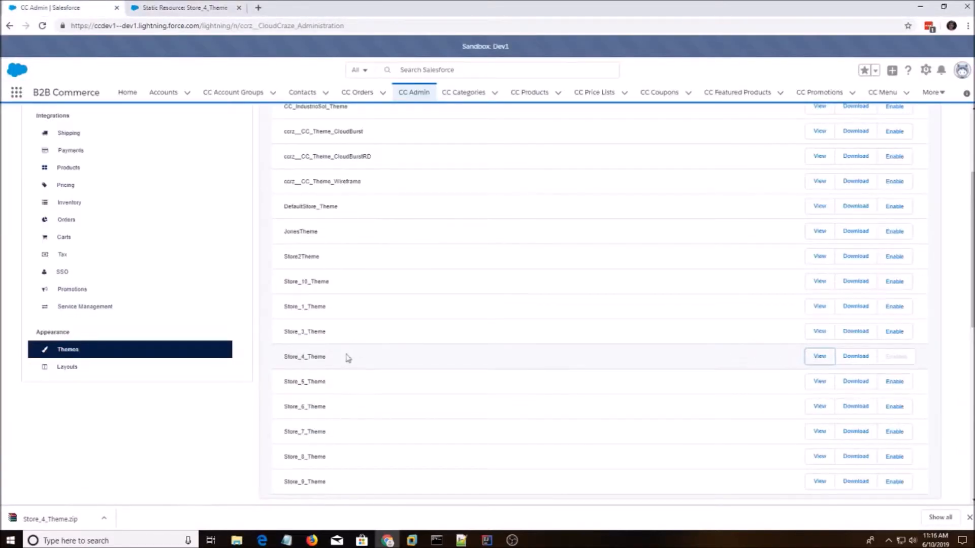
# Duplicate the CC Admin tab and open the first recently viewed contact from Contacts.
pyautogui.rightClick(62, 7)
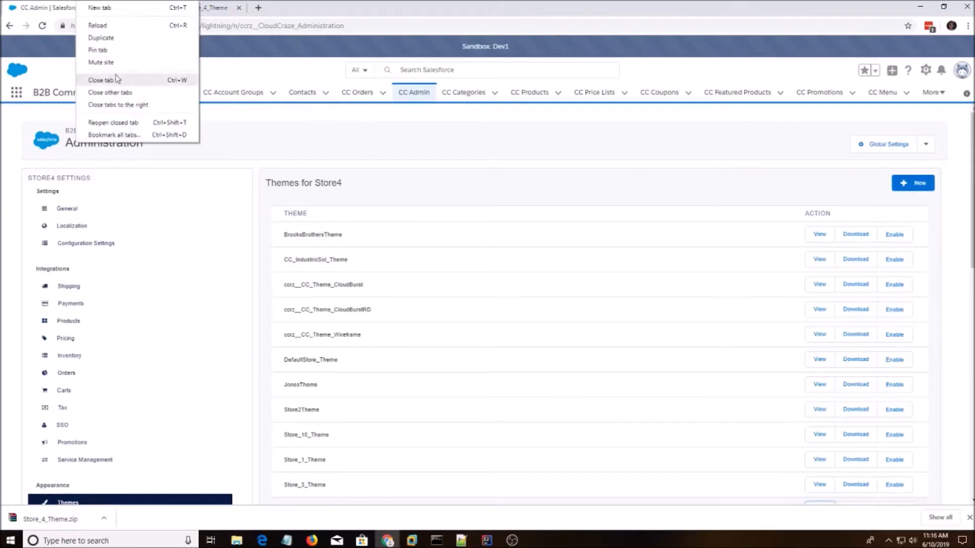
pyautogui.click(100, 79)
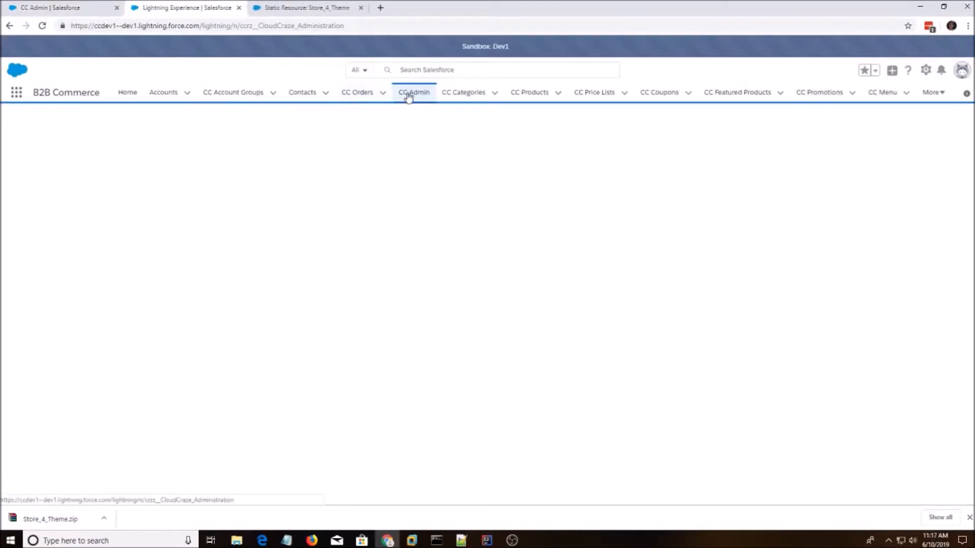
pyautogui.click(302, 92)
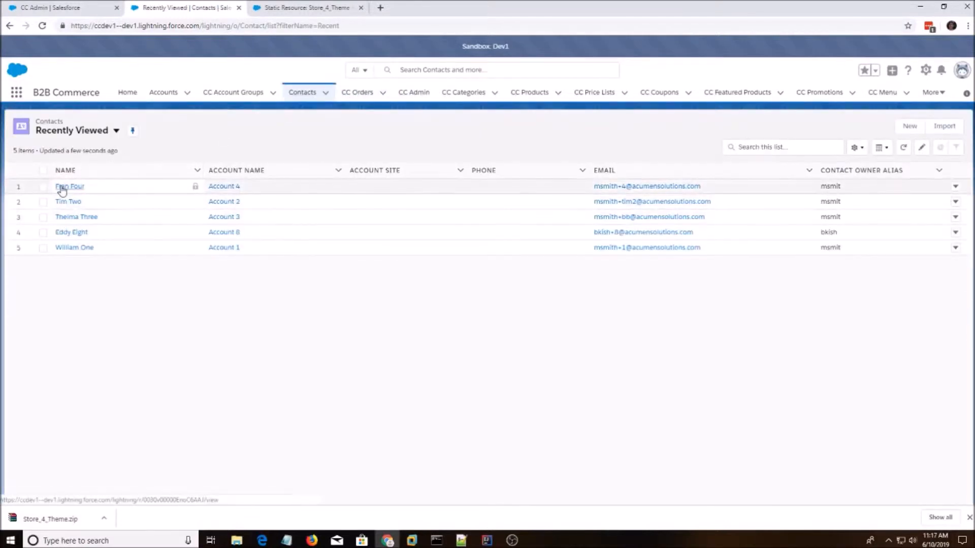
pyautogui.click(69, 186)
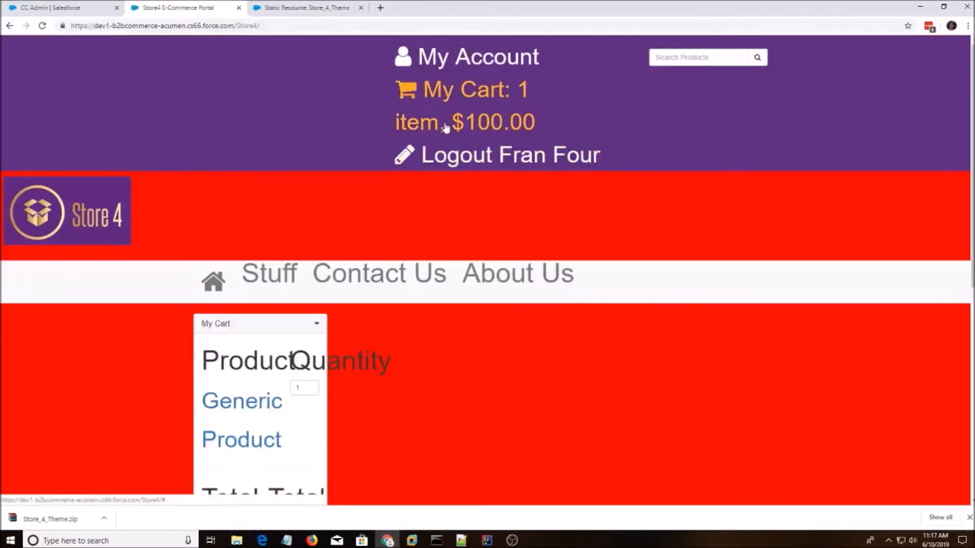
# Bring up Chrome DevTools beside the red Store 4 storefront with F12.
pyautogui.press('F12')
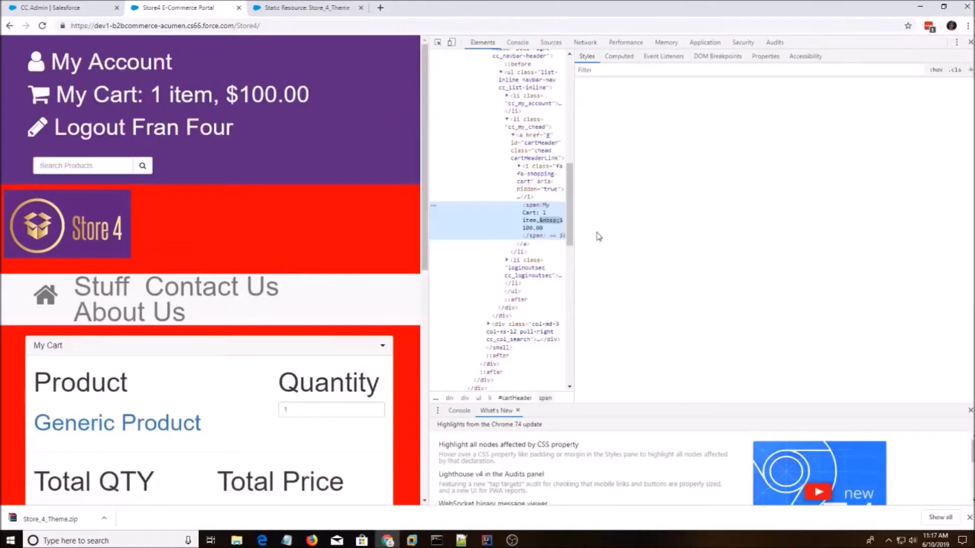
# Inspect the My Cart text down to the body rule's red background in styles.css, then close DevTools.
pyautogui.click(538, 215)
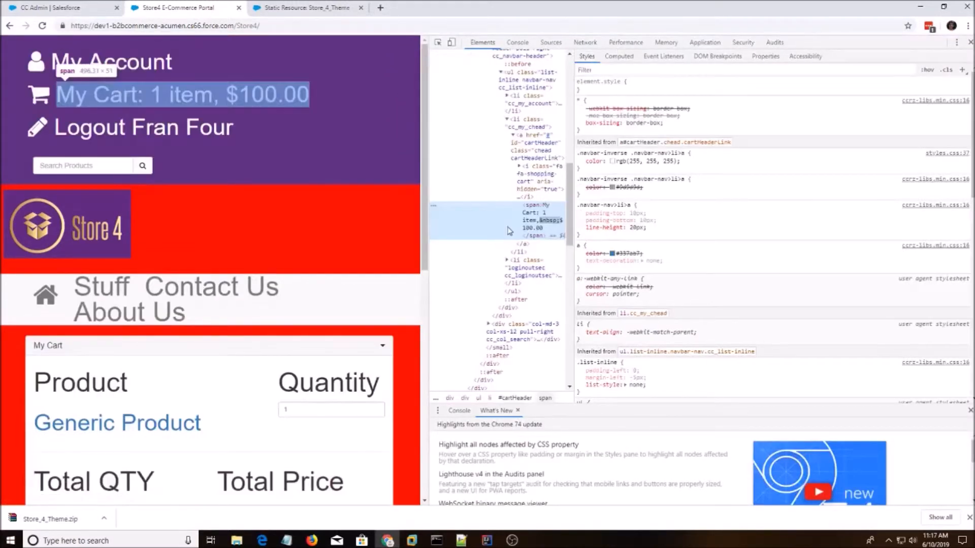
pyautogui.scroll(-3)
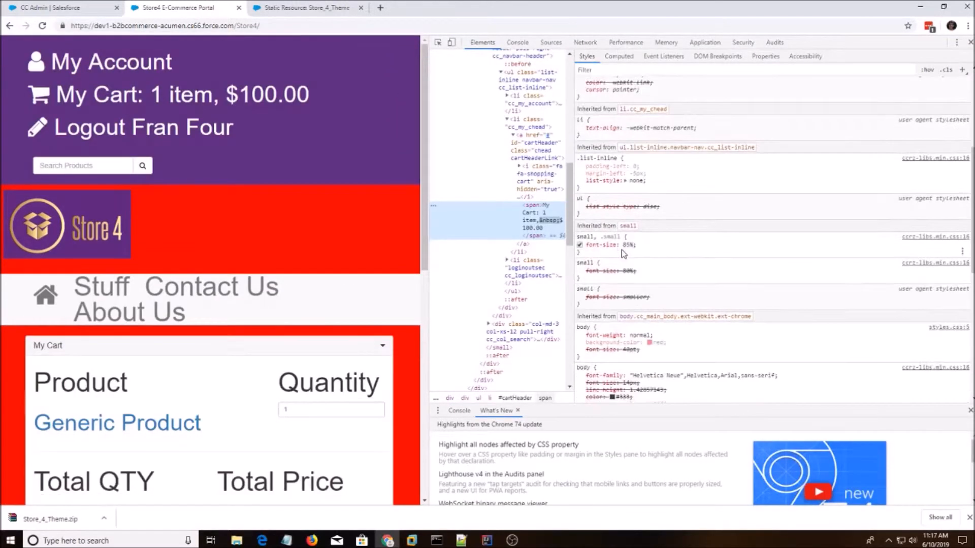
pyautogui.scroll(-3)
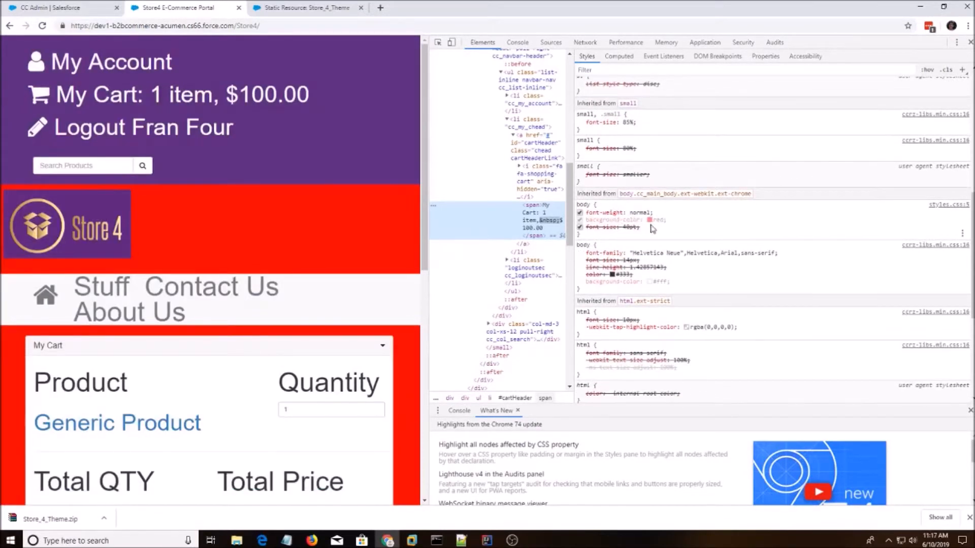
pyautogui.click(580, 227)
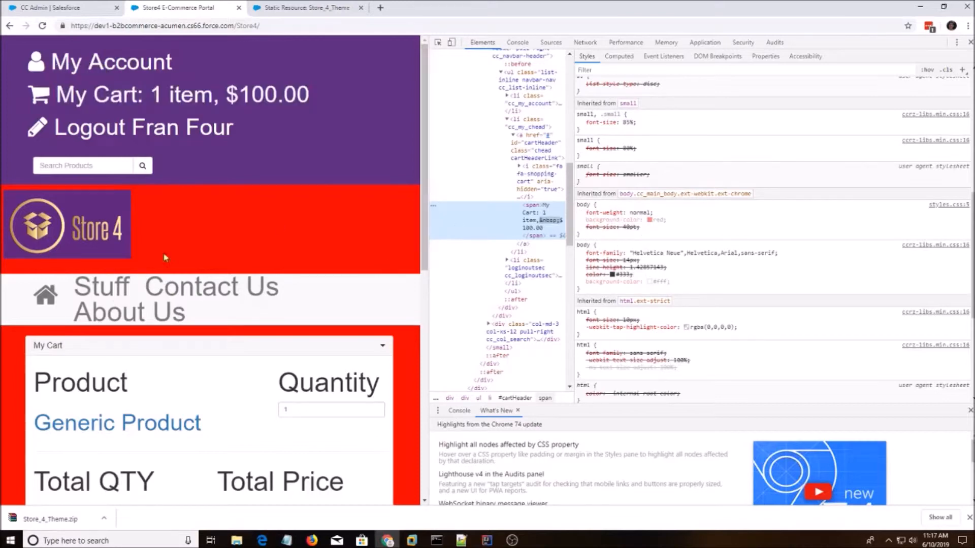
pyautogui.moveTo(392, 265)
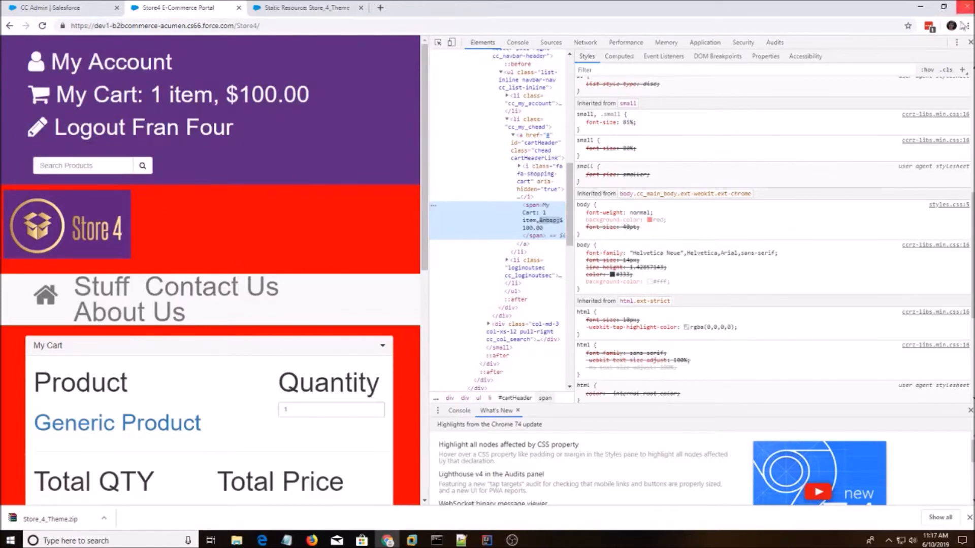
pyautogui.click(967, 42)
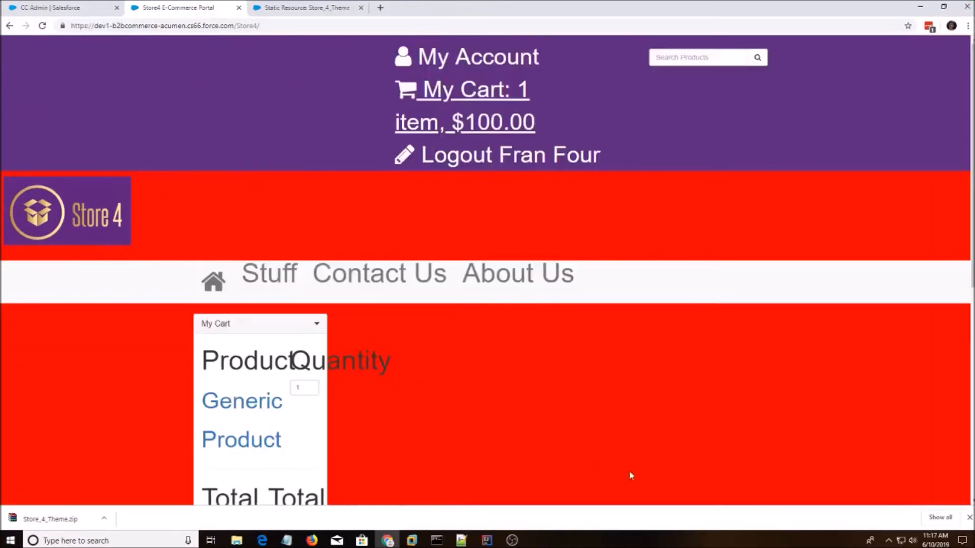
pyautogui.moveTo(443, 263)
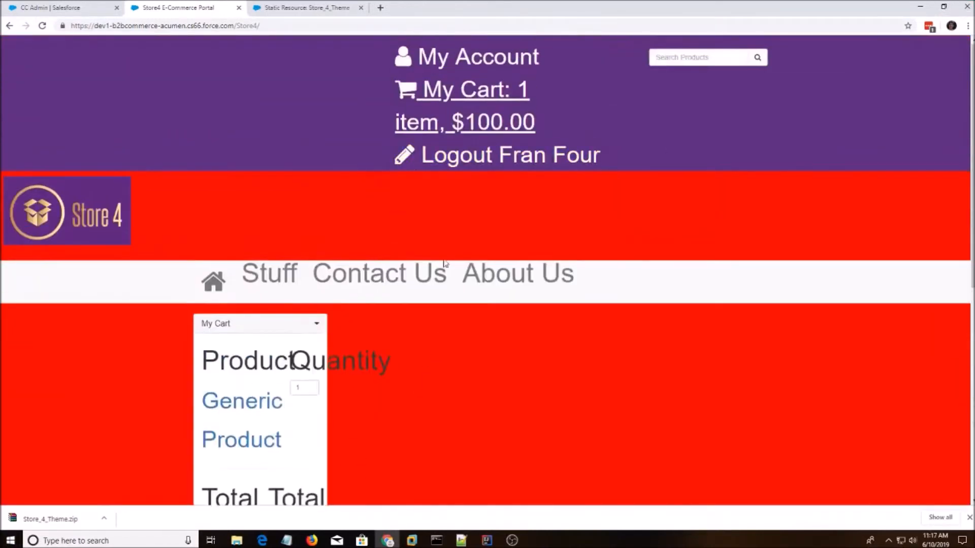
pyautogui.moveTo(305, 7)
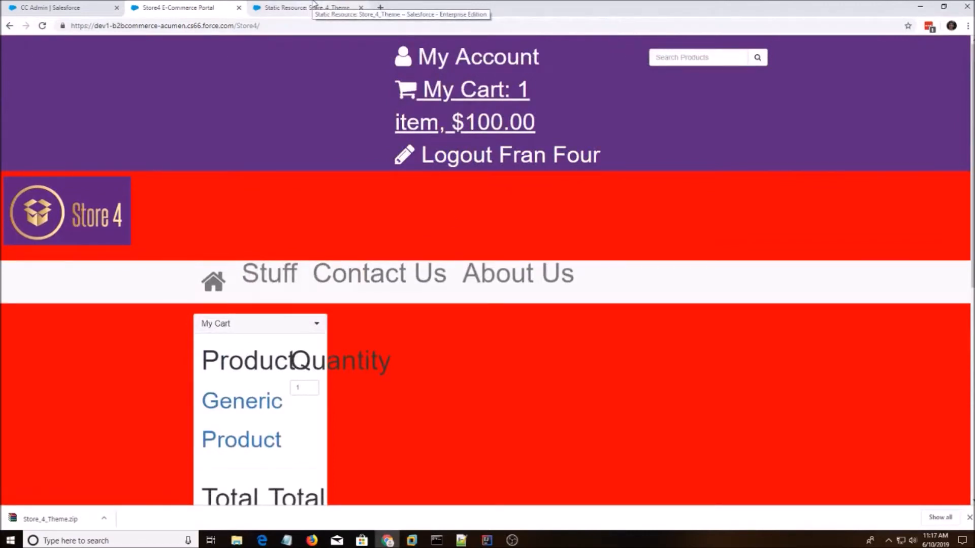
# Switch to the 'Static Resource: Store_4_Theme' browser tab.
pyautogui.click(307, 7)
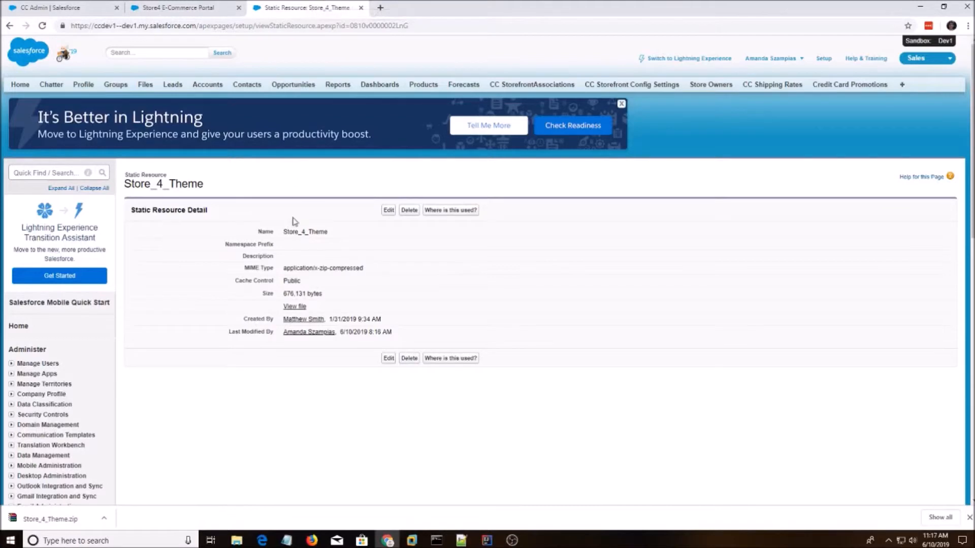
# In CC Admin, enable Store_5_Theme in Store4's themes list.
pyautogui.click(53, 7)
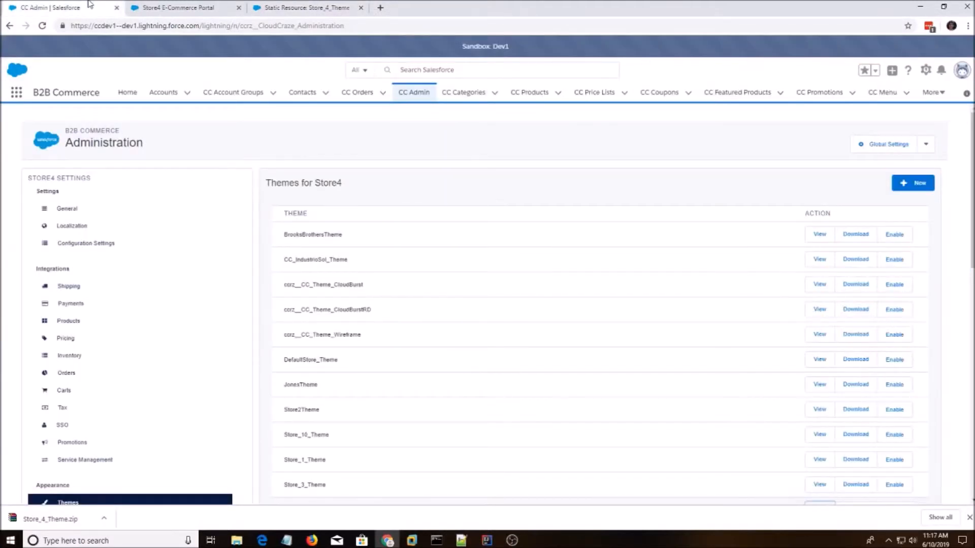
pyautogui.scroll(-3)
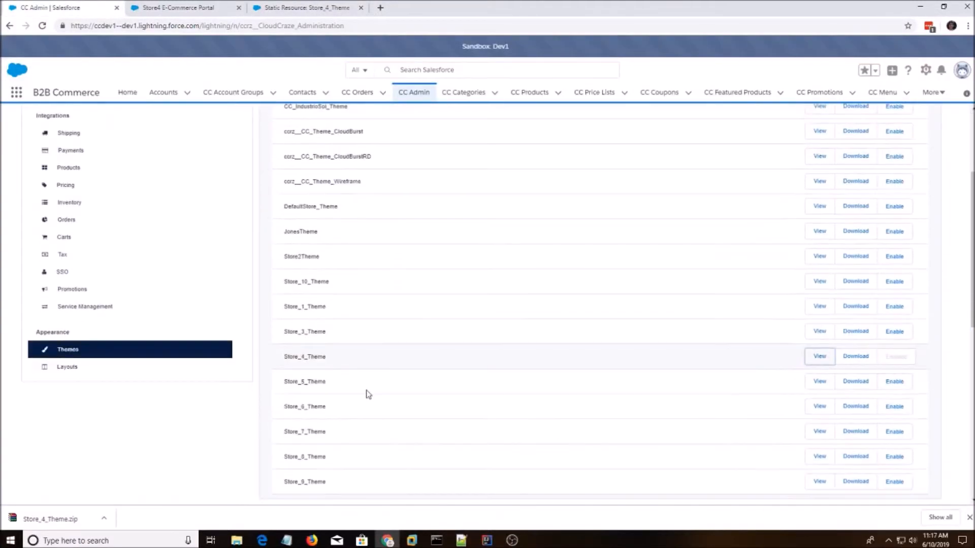
pyautogui.scroll(-3)
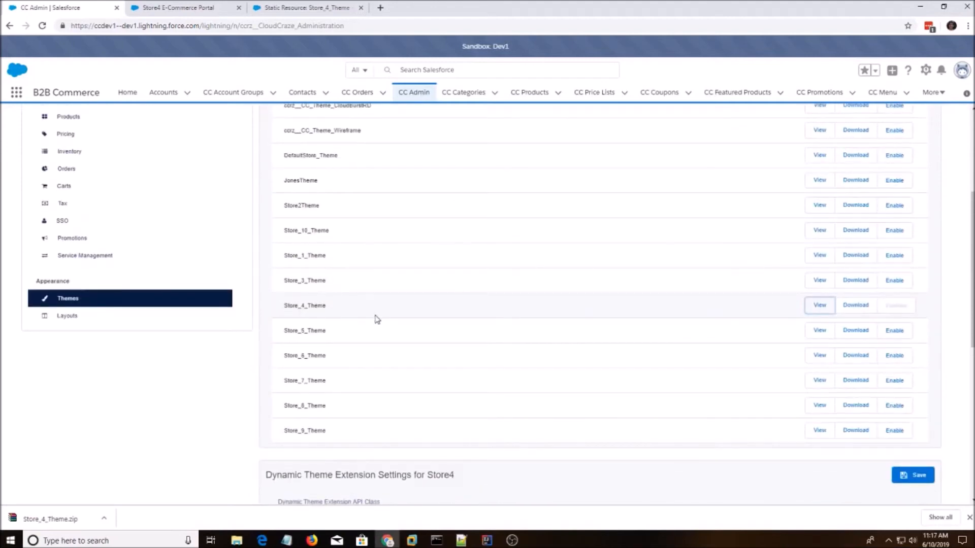
pyautogui.moveTo(894, 337)
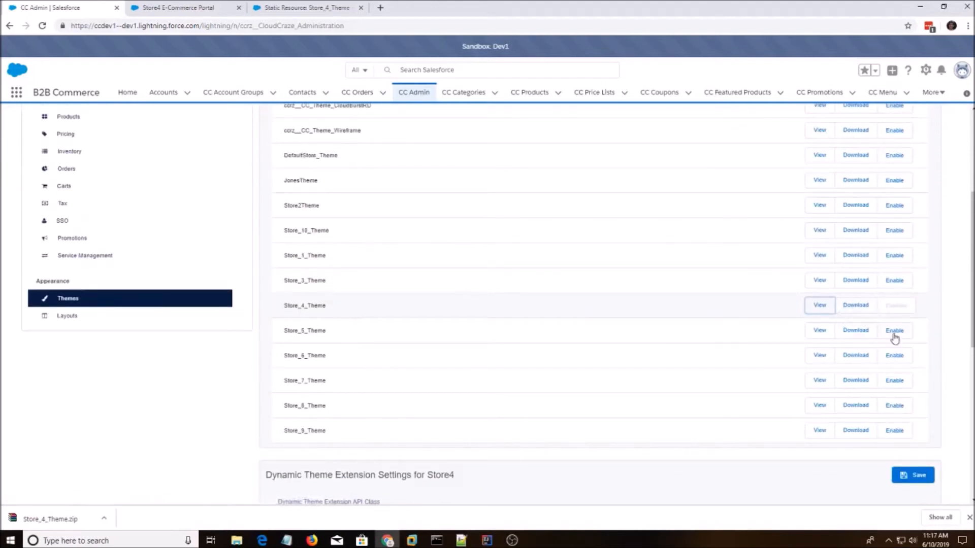
pyautogui.click(893, 330)
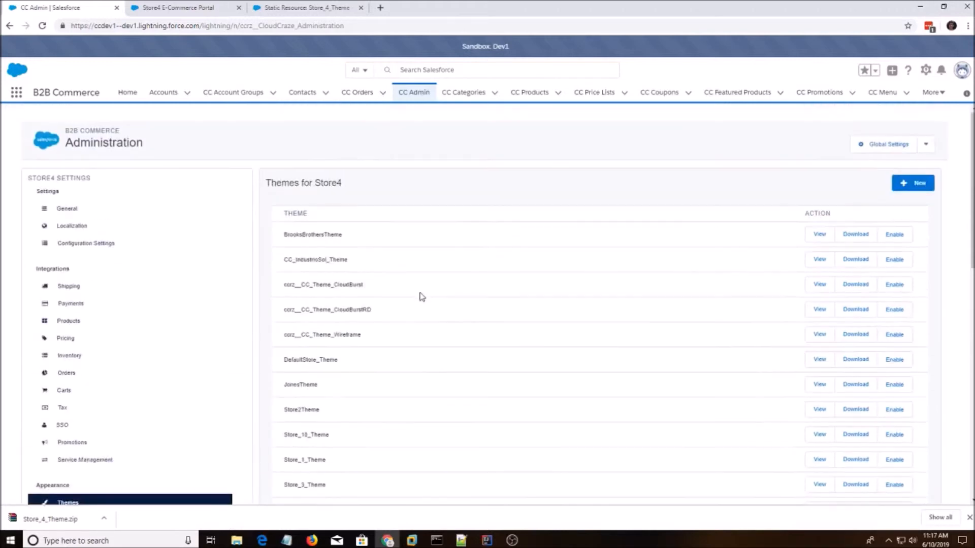
pyautogui.moveTo(882, 143)
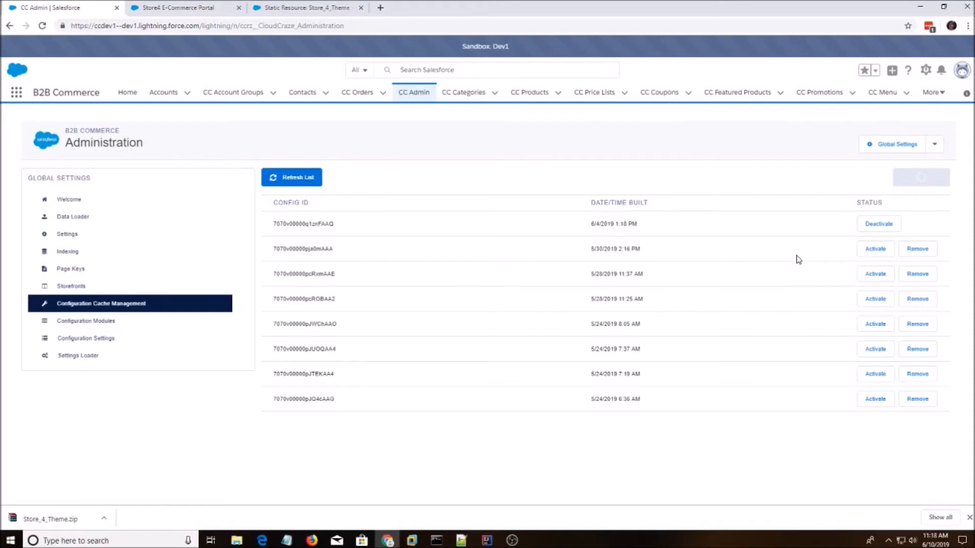
# Confirm the storefront still looks red, then refresh the Configuration Cache Management list to show the 6/10/2019 build.
pyautogui.click(305, 7)
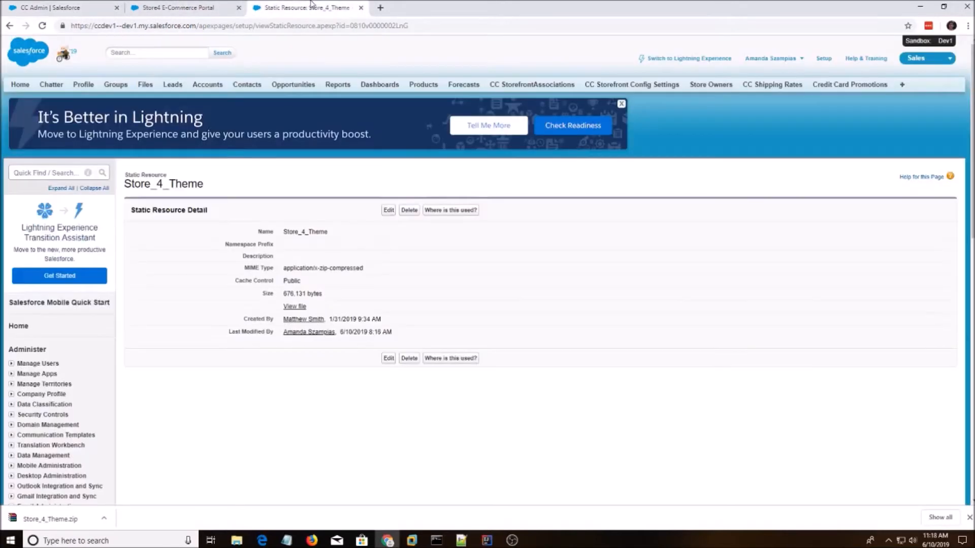
pyautogui.click(181, 7)
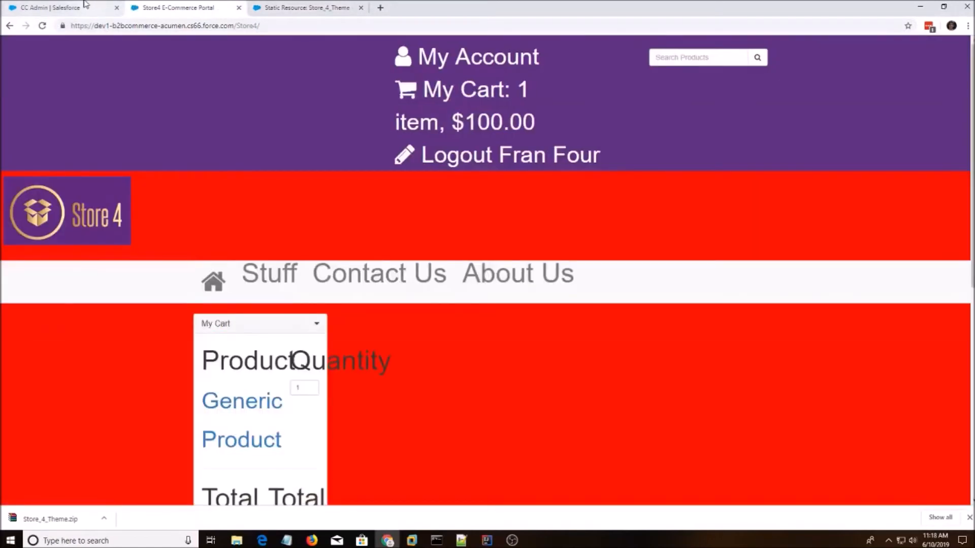
pyautogui.click(56, 7)
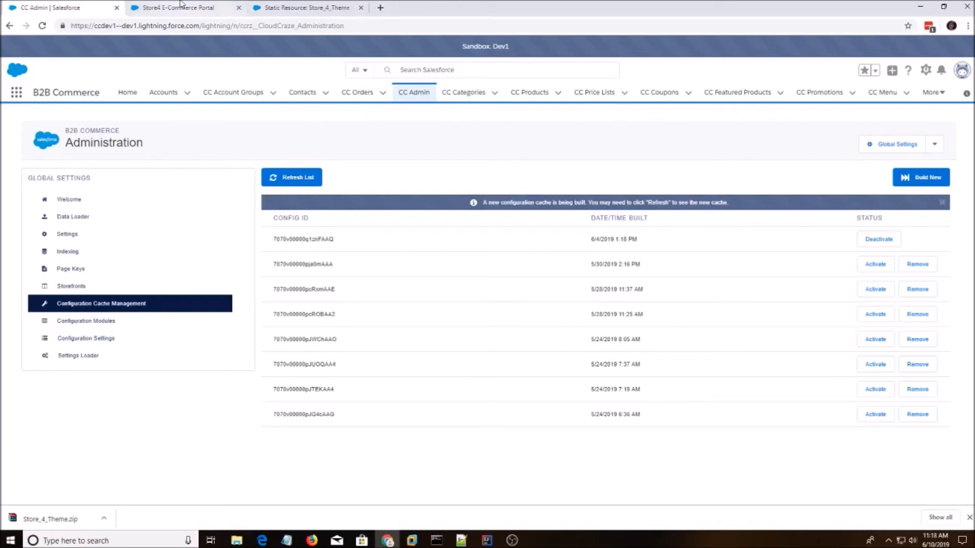
pyautogui.click(181, 7)
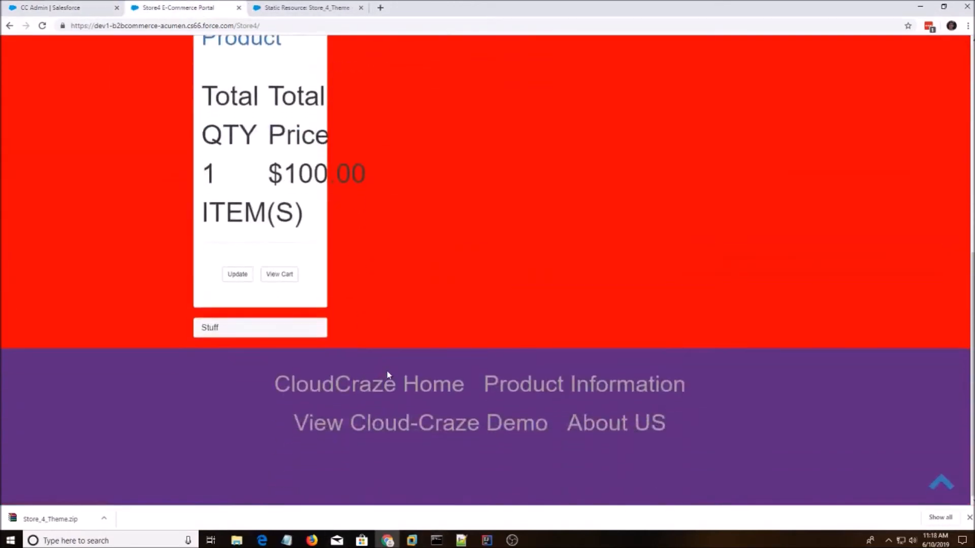
pyautogui.scroll(3)
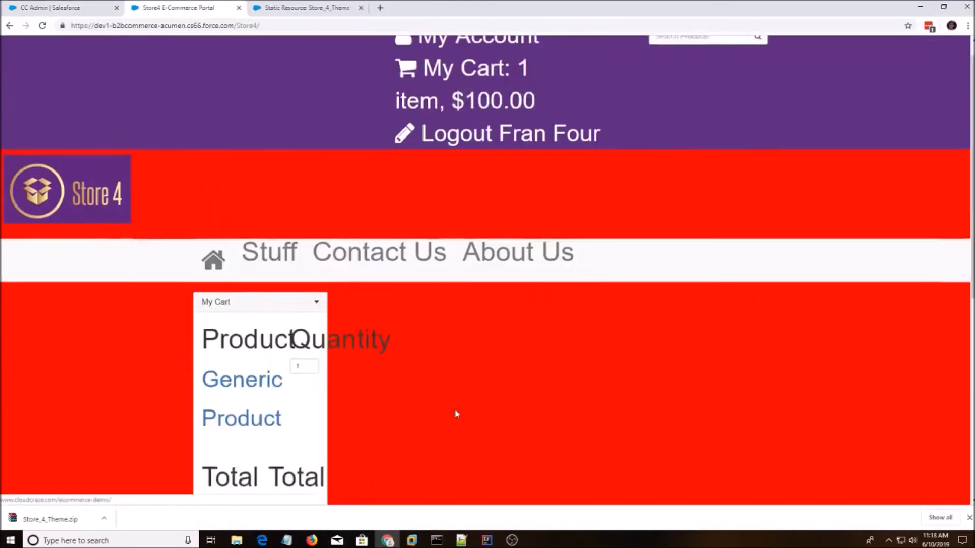
pyautogui.click(59, 7)
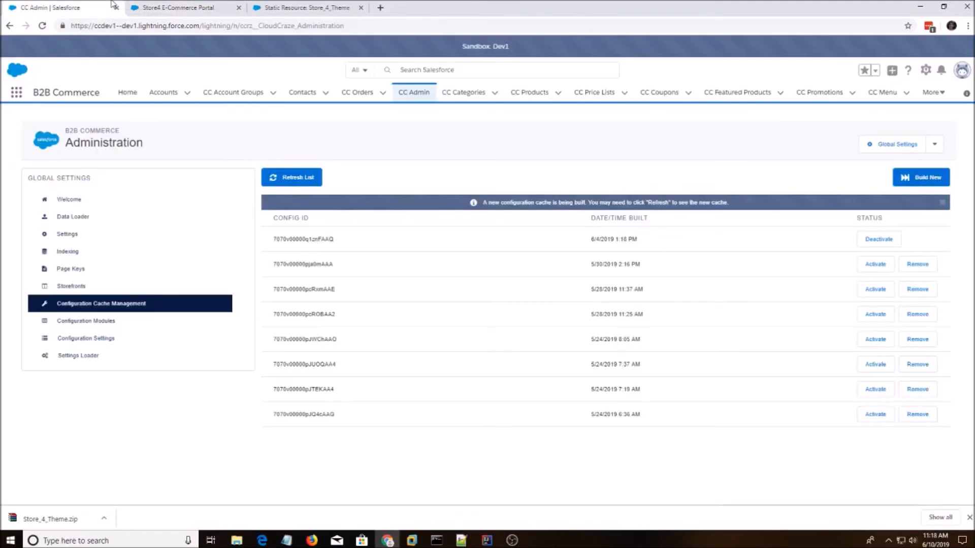
pyautogui.click(291, 177)
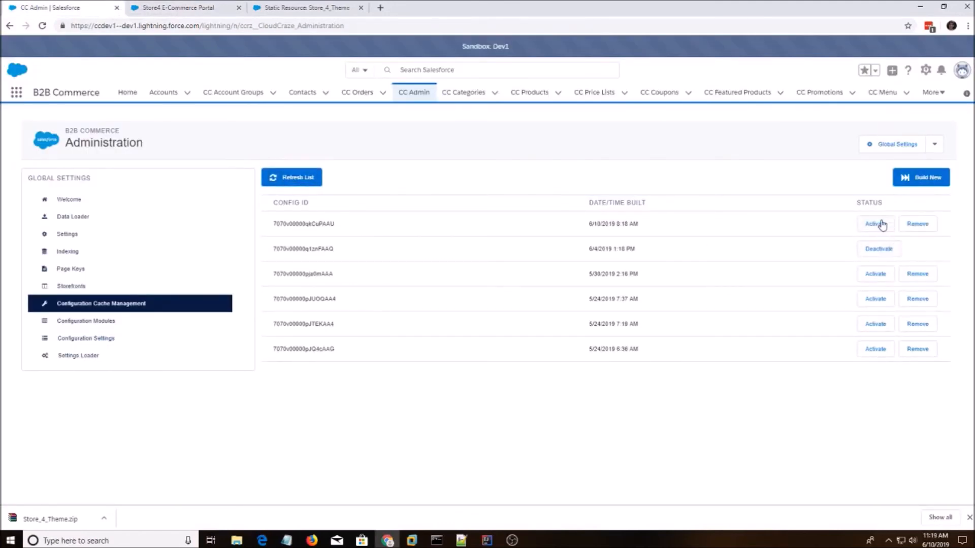
# Activate the 6/10/2019 cache, deactivate the 6/4/2019 one, and view the brown Store 5 storefront.
pyautogui.click(874, 223)
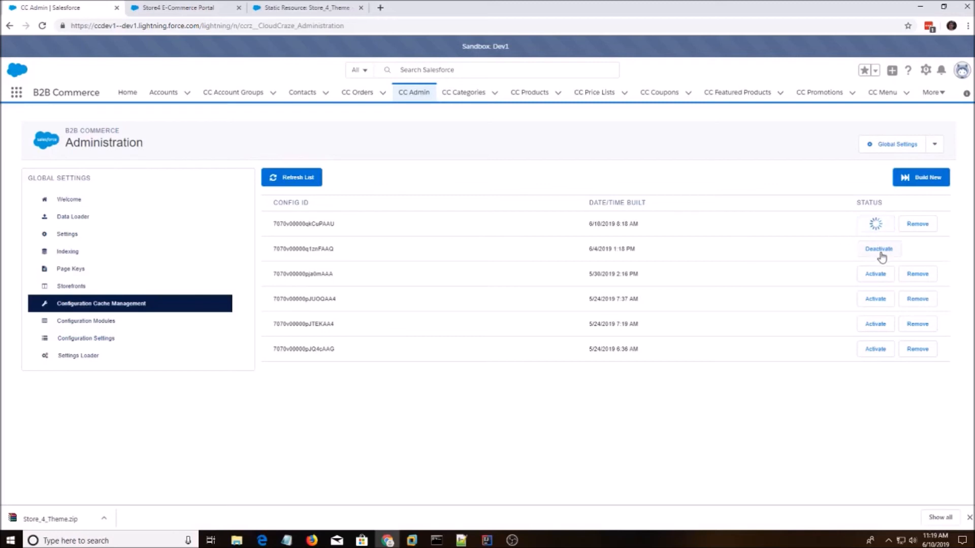
pyautogui.click(878, 249)
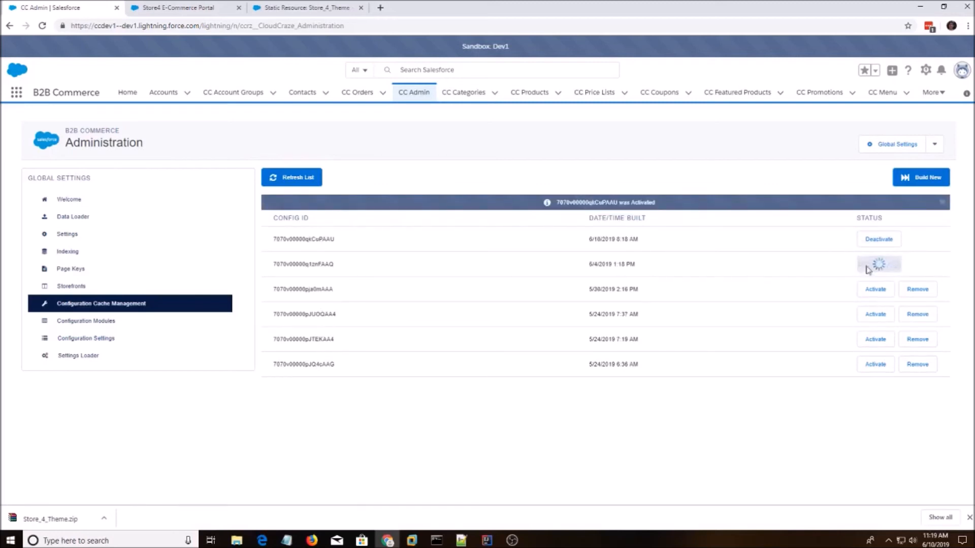
pyautogui.click(877, 264)
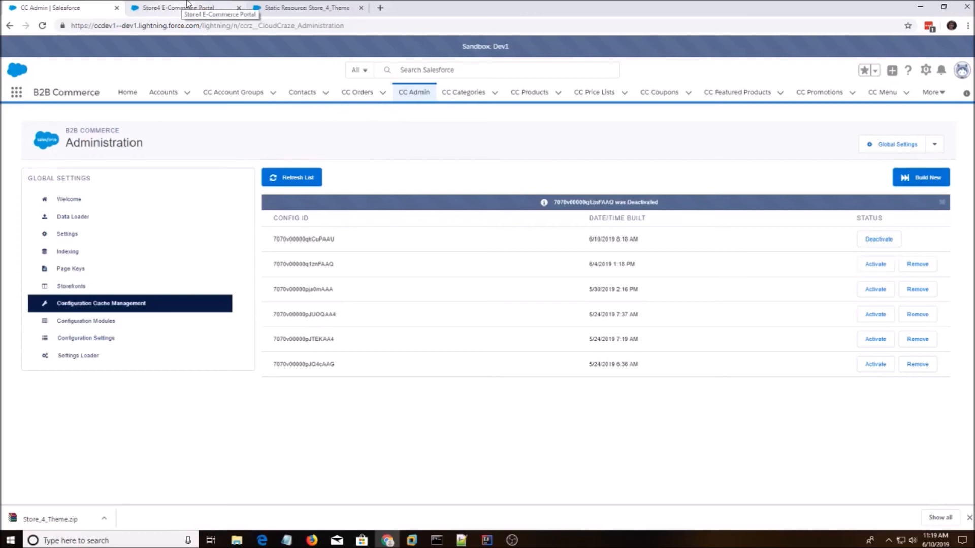
pyautogui.click(184, 7)
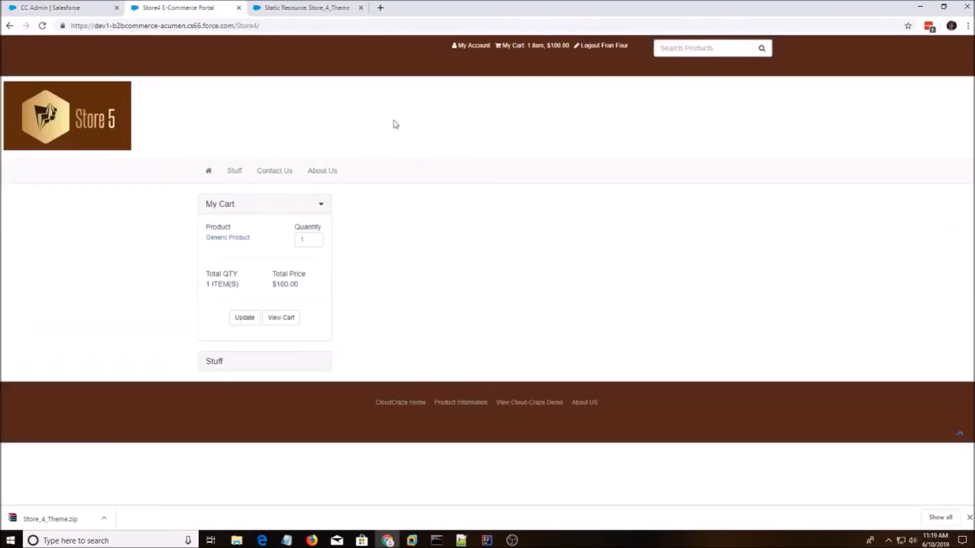
pyautogui.moveTo(123, 98)
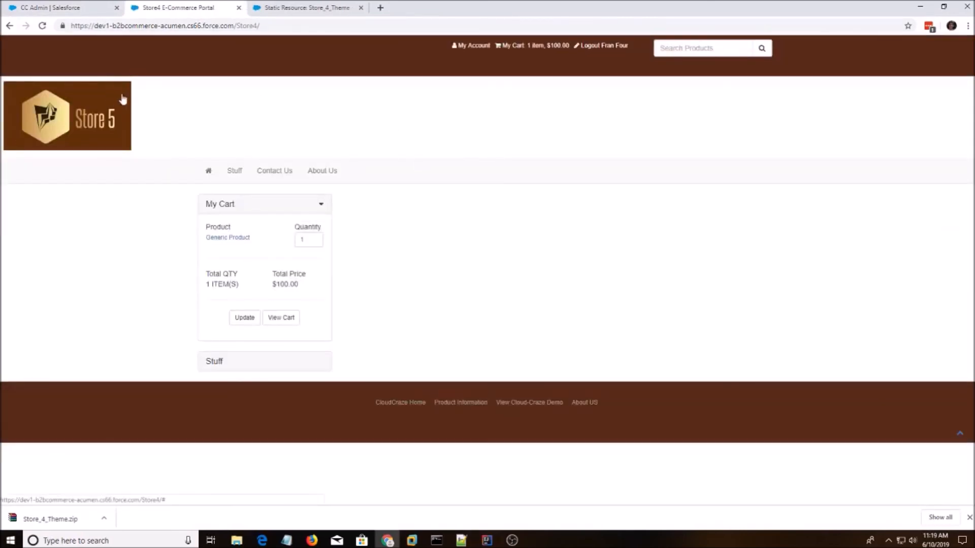